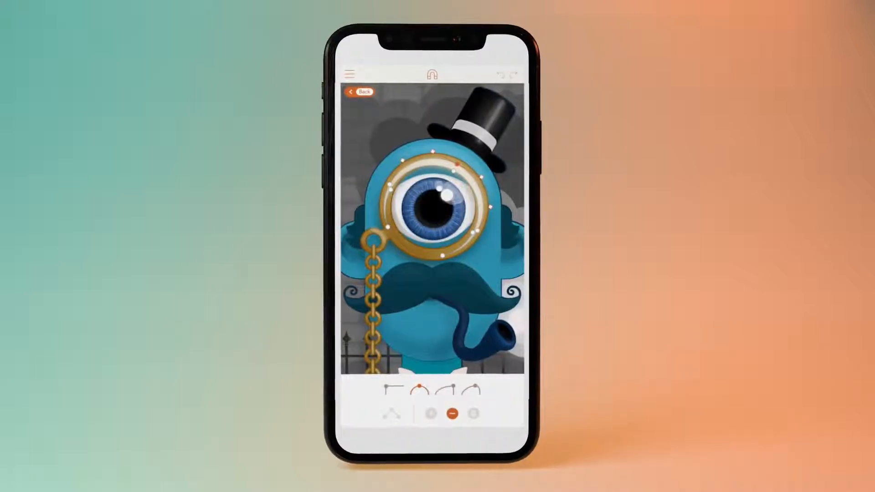
Leave the monocled character editor and scroll through the community gallery of Assembly artworks
{"action": "left_click", "coordinate": [360, 92]}
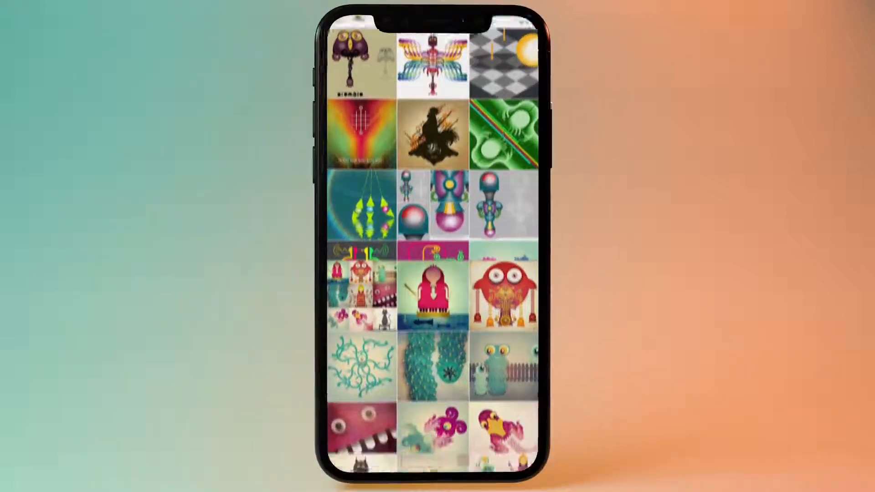
{"action": "scroll", "scroll_direction": "down", "scroll_amount": 3}
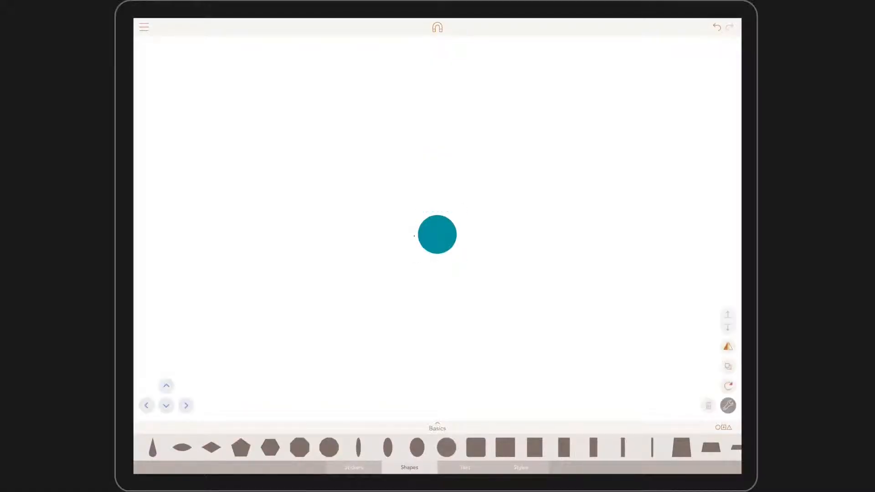
Enlarge the teal circle and place darker teal crescents as vertical stripes across it
{"action": "left_click", "coordinate": [437, 234]}
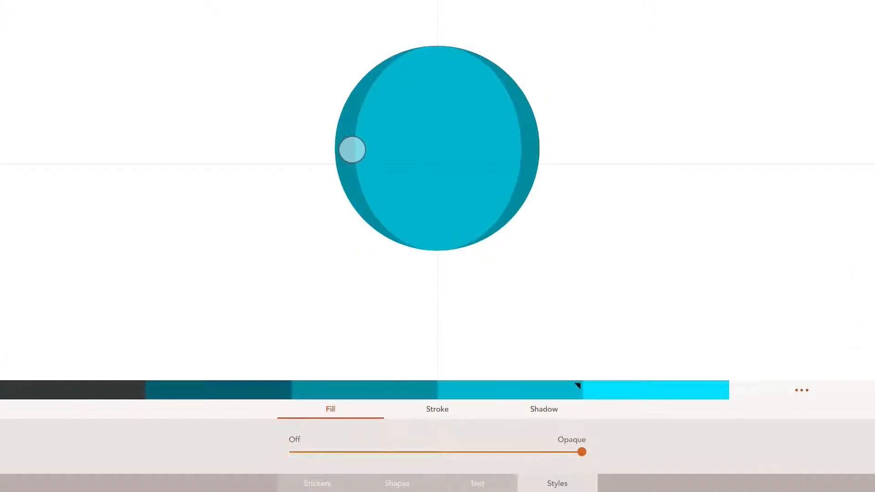
{"action": "left_click", "coordinate": [438, 149]}
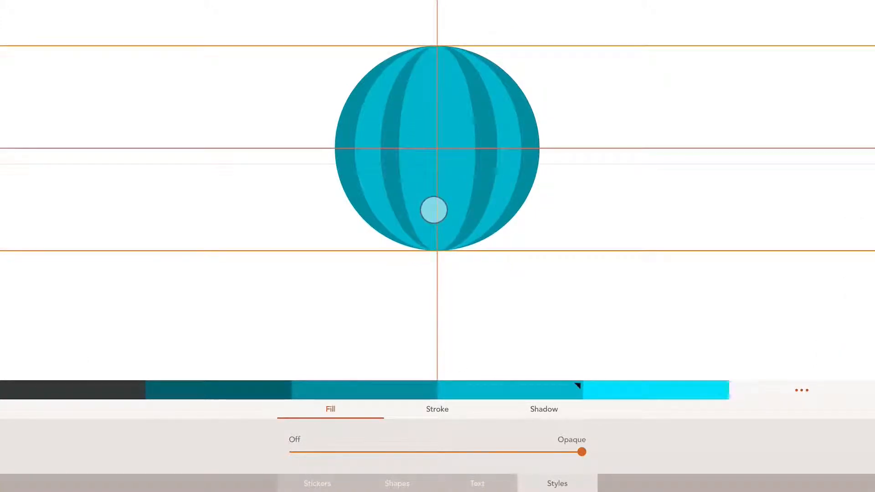
{"action": "left_click", "coordinate": [436, 147]}
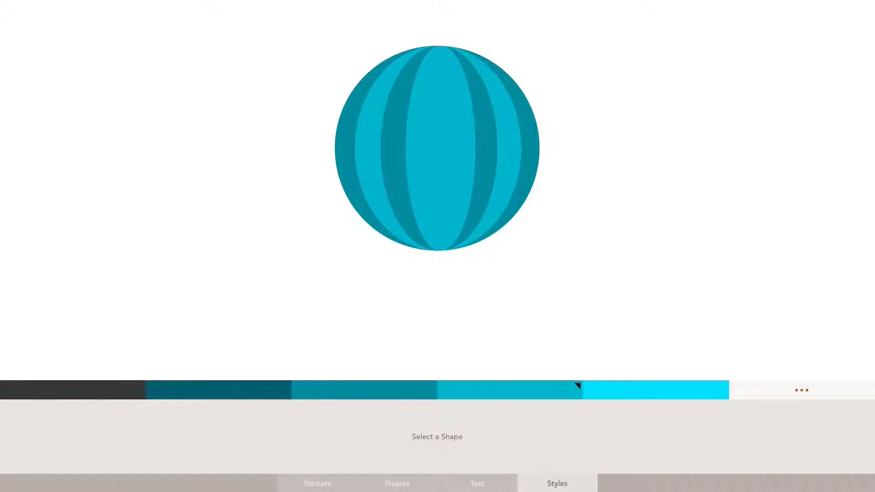
Add a semi-transparent teal shape over the ball's lower half as a shaded band
{"action": "left_click", "coordinate": [397, 484]}
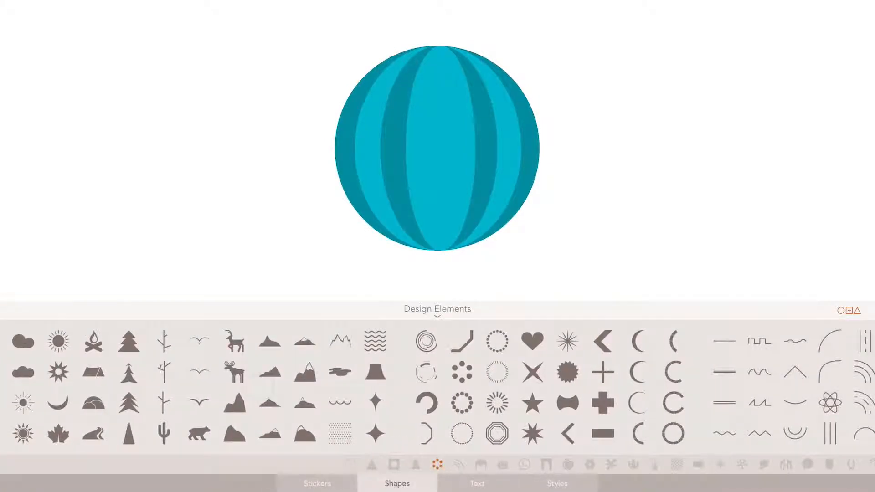
{"action": "left_click", "coordinate": [437, 143]}
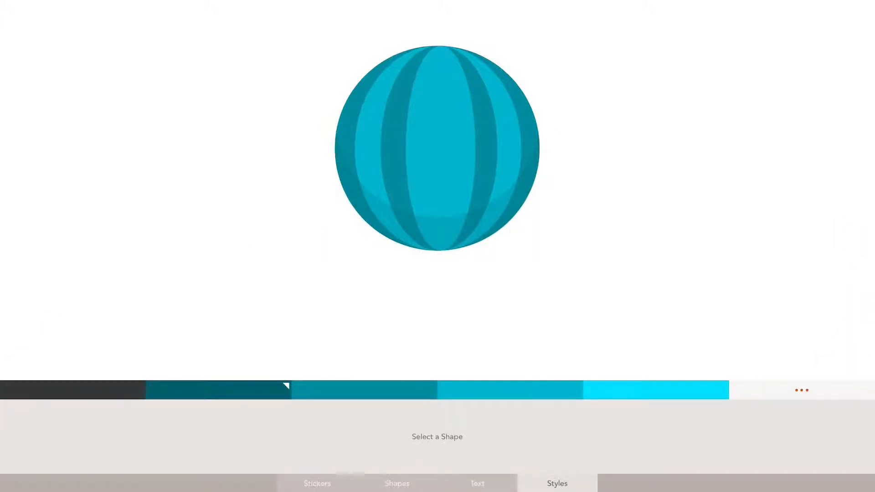
{"action": "left_click", "coordinate": [437, 145]}
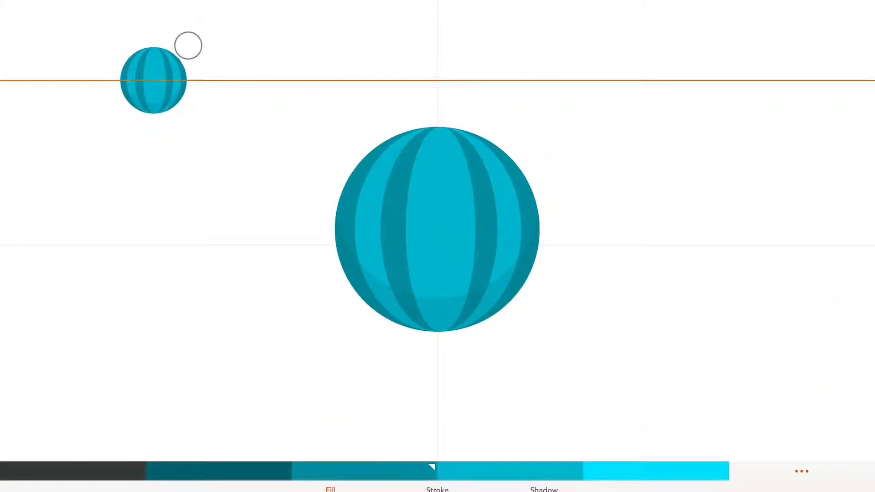
Put a scaled-down ball copy at top left and a darkest-teal circle inside the big ball
{"action": "left_click", "coordinate": [437, 227]}
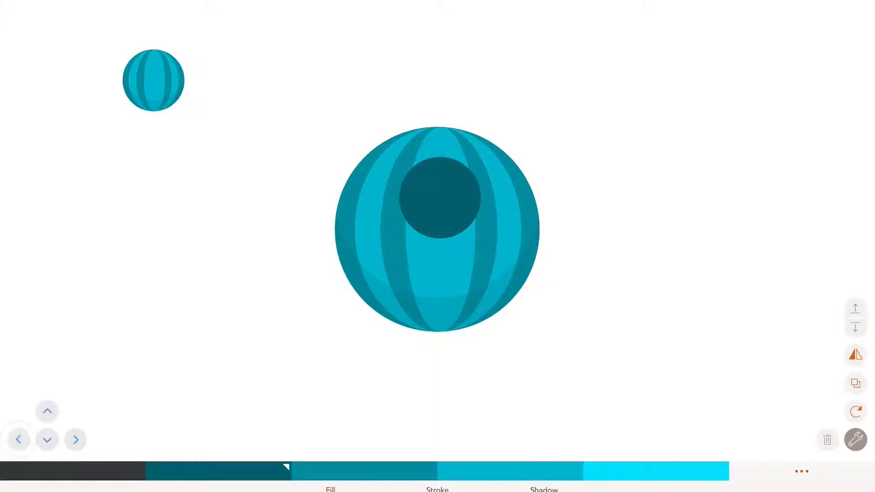
Add a light teal face circle left of the ball with two dark ringed eyes
{"action": "left_click", "coordinate": [855, 440]}
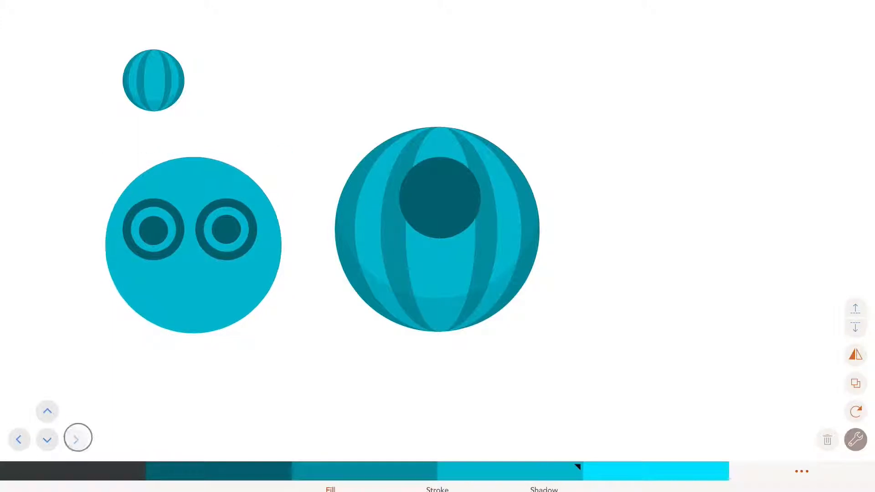
{"action": "left_click", "coordinate": [194, 246]}
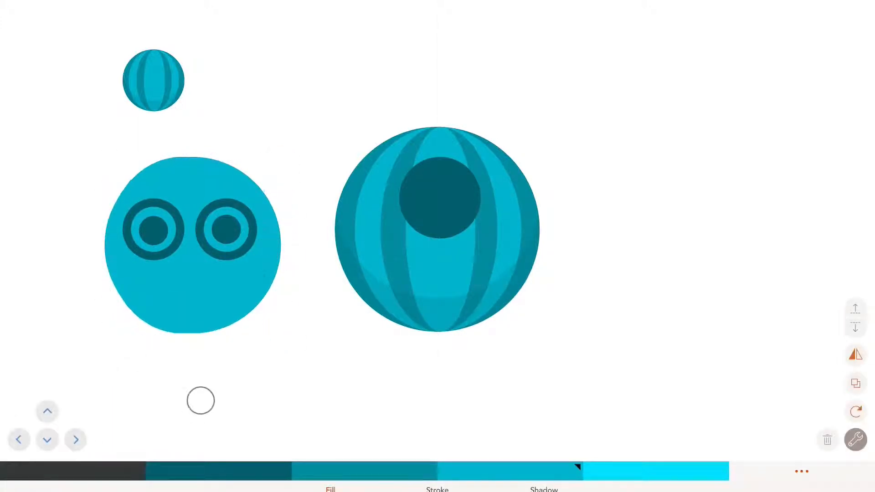
Add darker crescent side stripes to the face and a rounded chin circle beneath it
{"action": "left_click", "coordinate": [193, 246]}
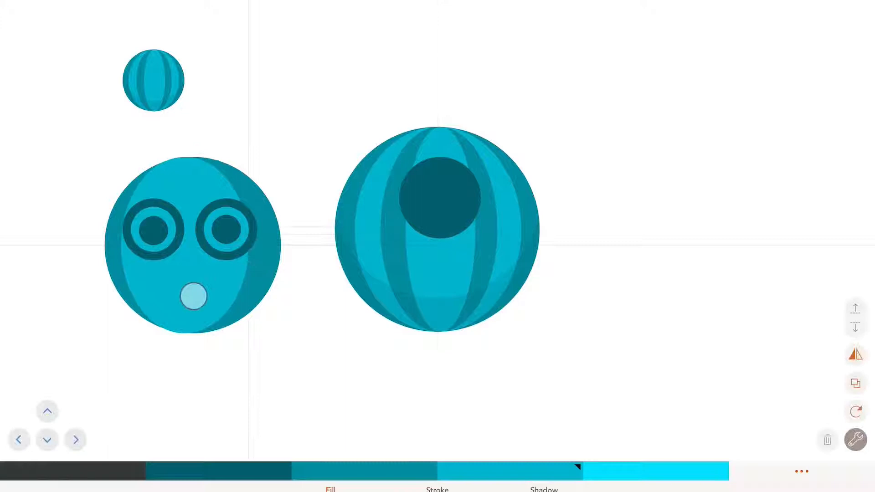
{"action": "left_click", "coordinate": [192, 246]}
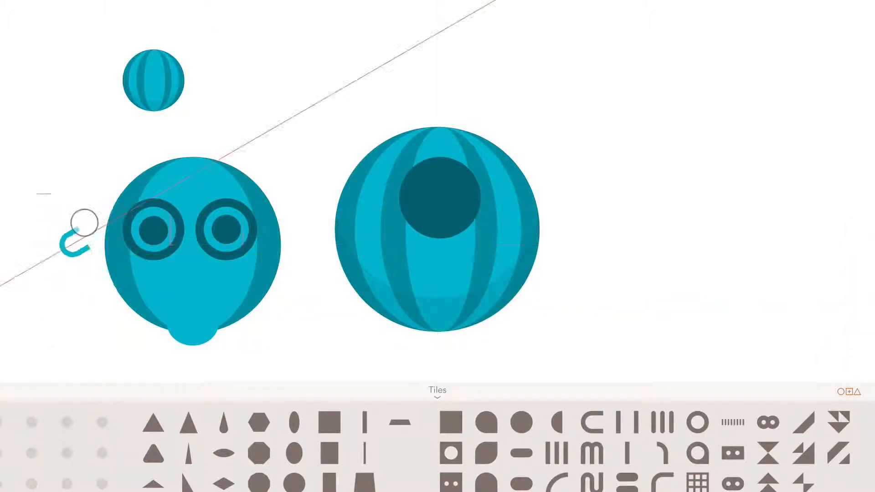
Add handle-shaped ears, a rounded-bar antenna, a mouth line and dark pupils to the head
{"action": "left_click", "coordinate": [78, 243]}
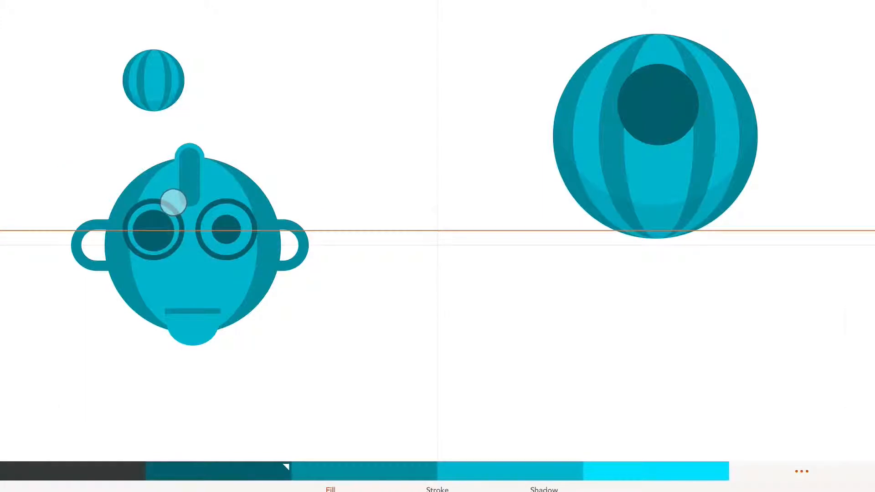
{"action": "left_click", "coordinate": [159, 226]}
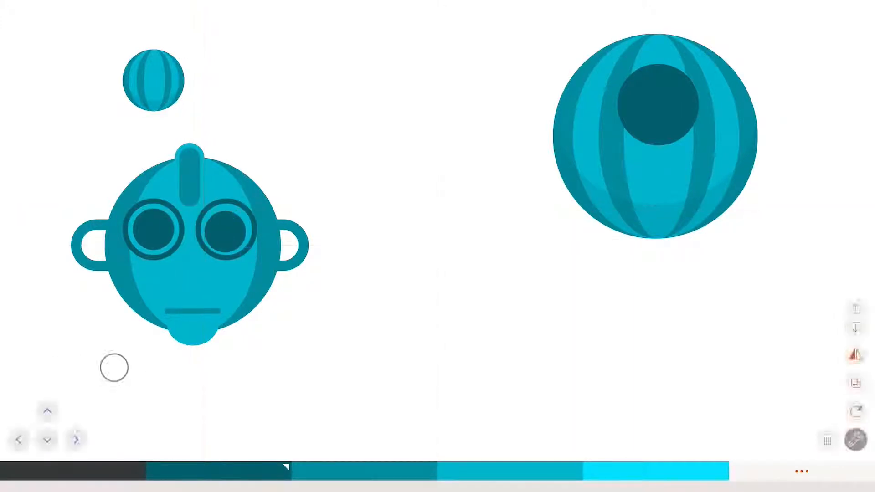
Give the grouped head a grey duplicate shadow, shrink it, and recentre the large ball
{"action": "left_click", "coordinate": [189, 240]}
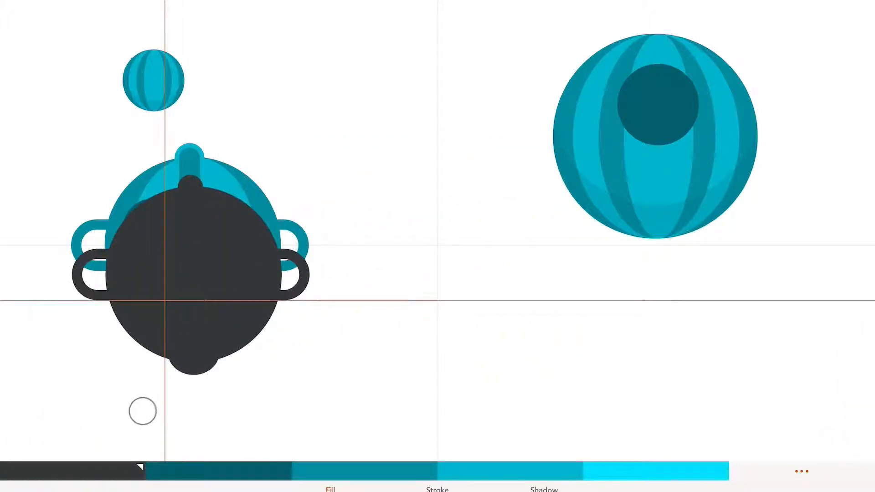
{"action": "left_click", "coordinate": [190, 263]}
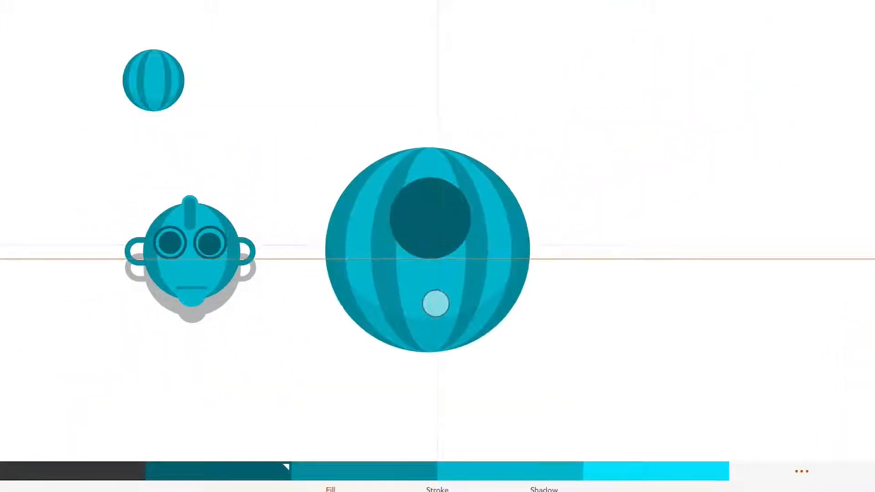
Nudge the large striped ball into place with the arrow controls beside the robot head
{"action": "left_click", "coordinate": [189, 251]}
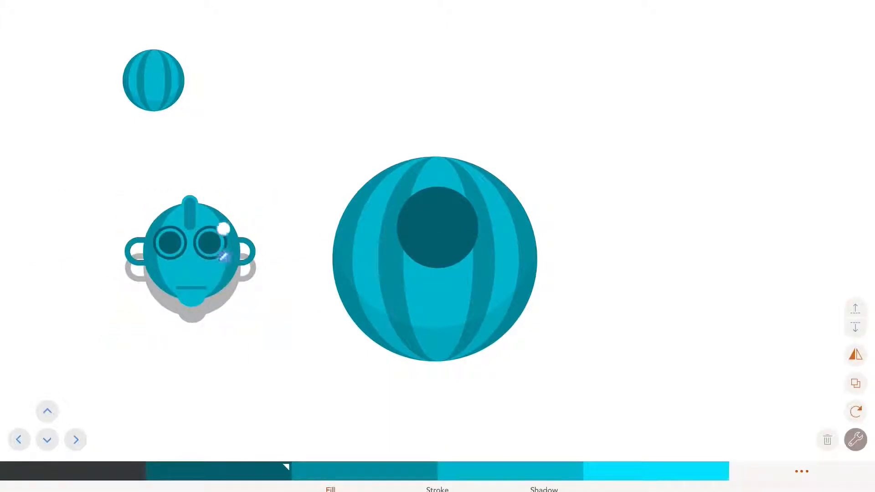
{"action": "left_click", "coordinate": [189, 254]}
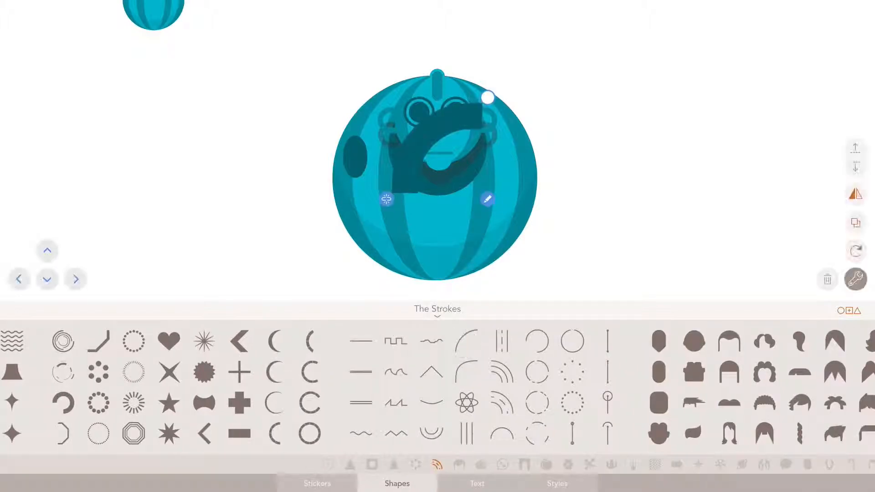
Add a curved teal arm stroke with a small striped teal sphere at its end
{"action": "left_click", "coordinate": [557, 483]}
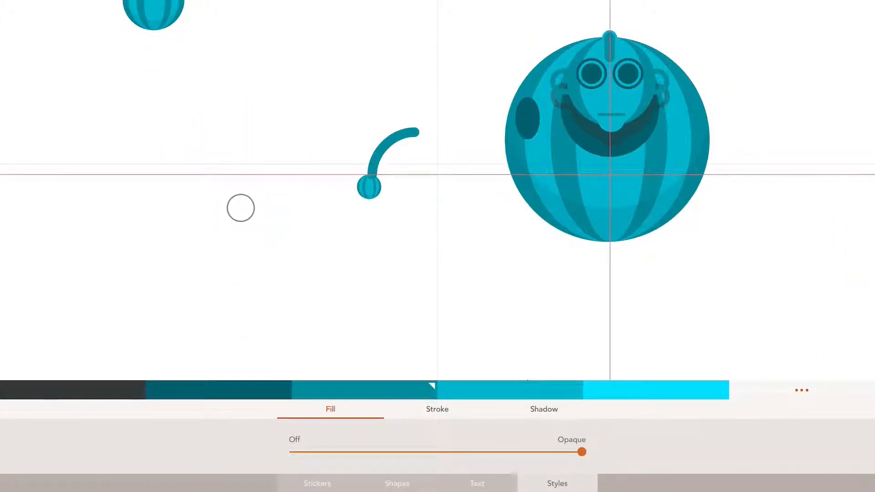
{"action": "left_click", "coordinate": [370, 189]}
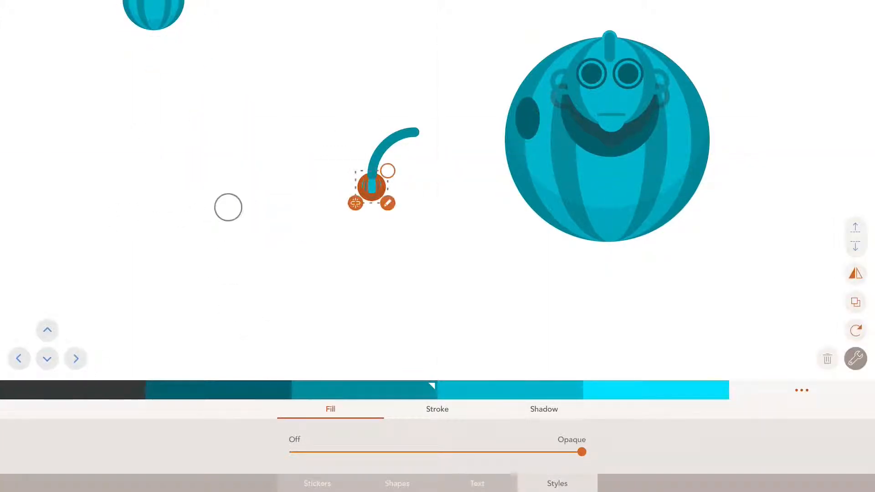
{"action": "left_click", "coordinate": [437, 410]}
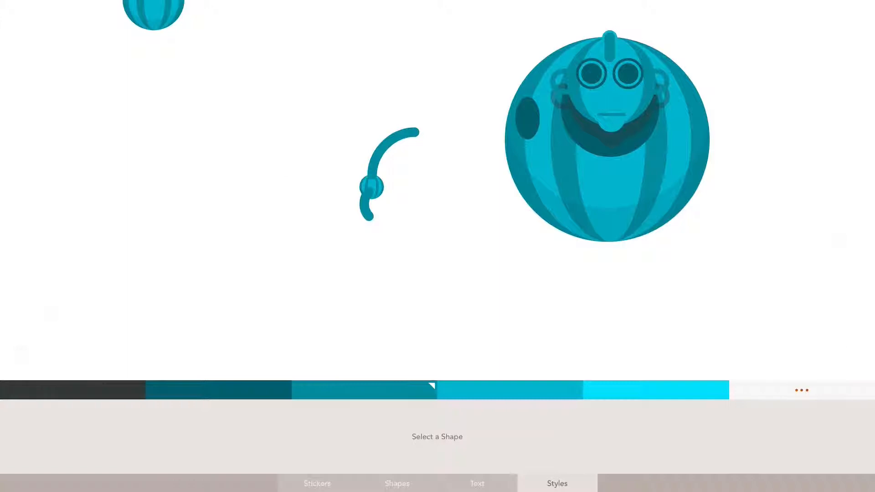
Add three curved claw fingers to the arm's end and attach the arm to the body's left
{"action": "left_click", "coordinate": [371, 190]}
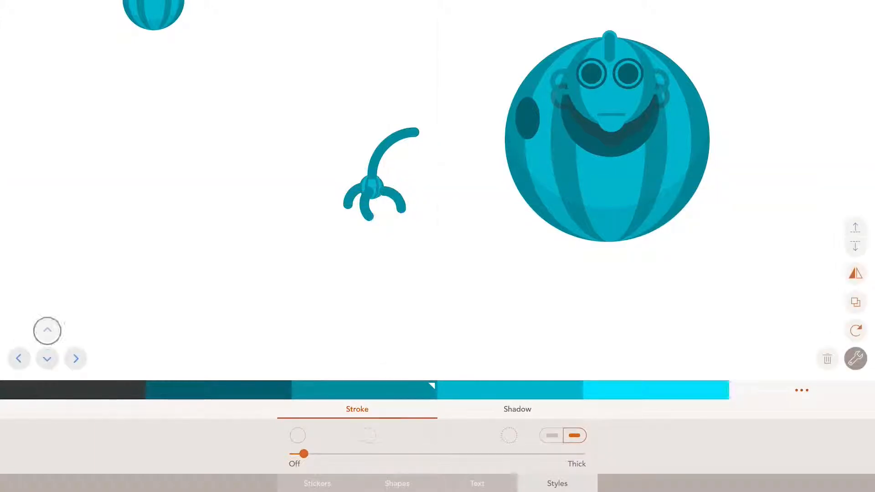
{"action": "left_click", "coordinate": [378, 193]}
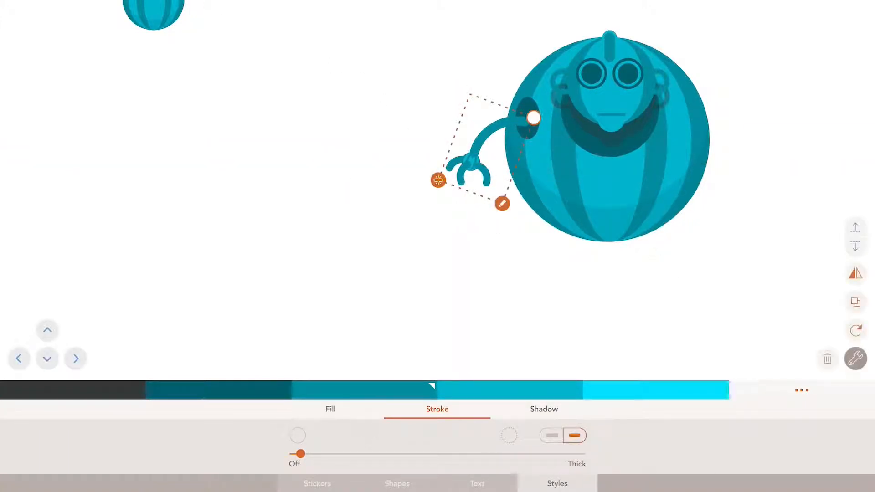
{"action": "left_click", "coordinate": [330, 409]}
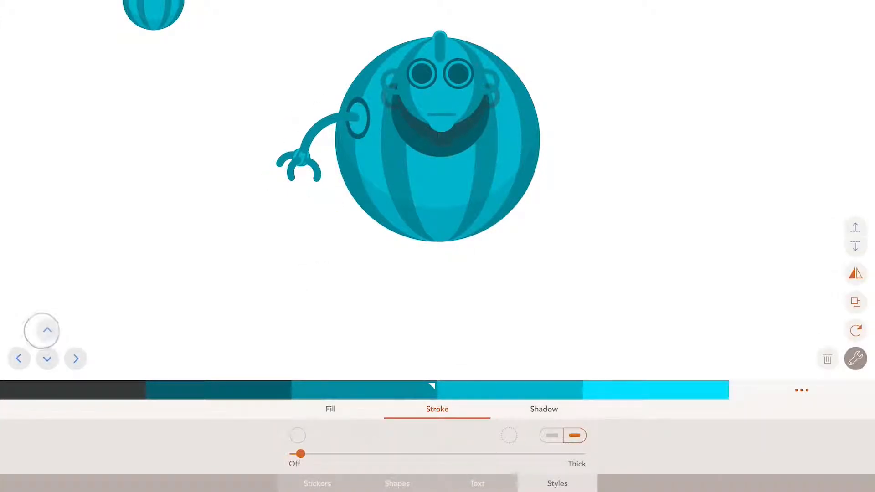
Centre the body, adjust the Fill of the left arm and shoulder disc, and copy the arm
{"action": "left_click", "coordinate": [301, 140]}
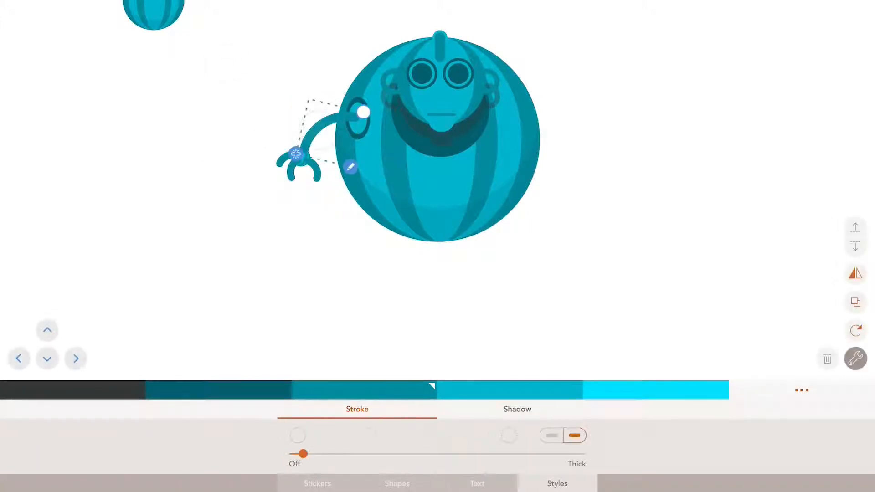
{"action": "left_click", "coordinate": [330, 409]}
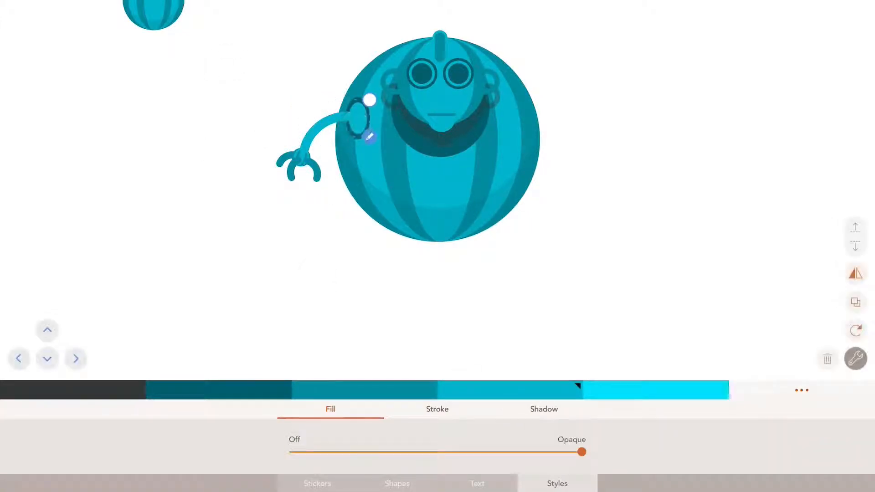
{"action": "left_click", "coordinate": [437, 410]}
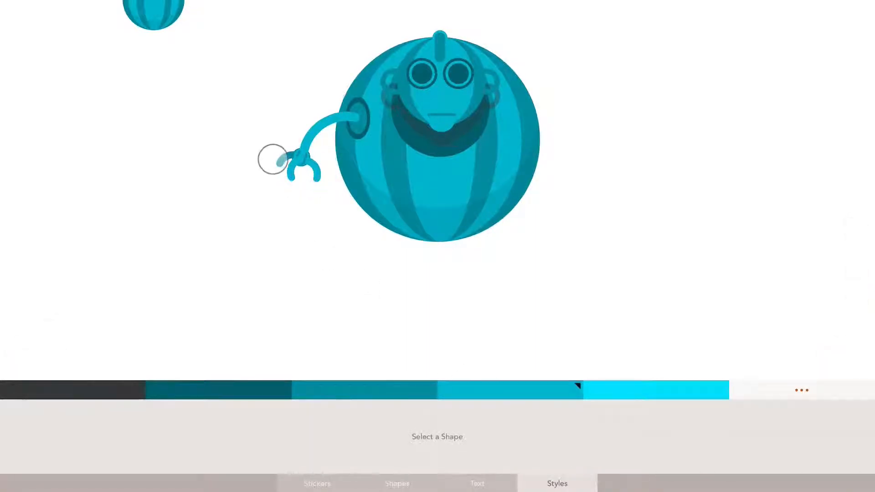
{"action": "mouse_move", "coordinate": [266, 114]}
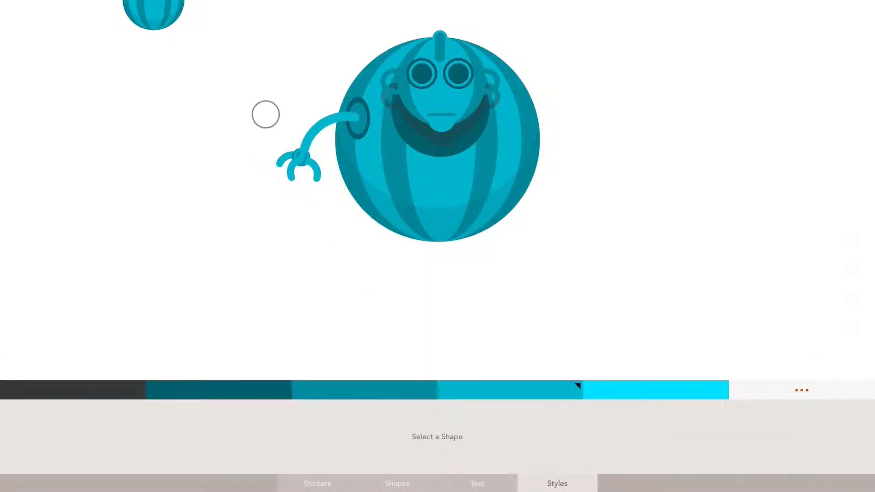
{"action": "left_click", "coordinate": [301, 161]}
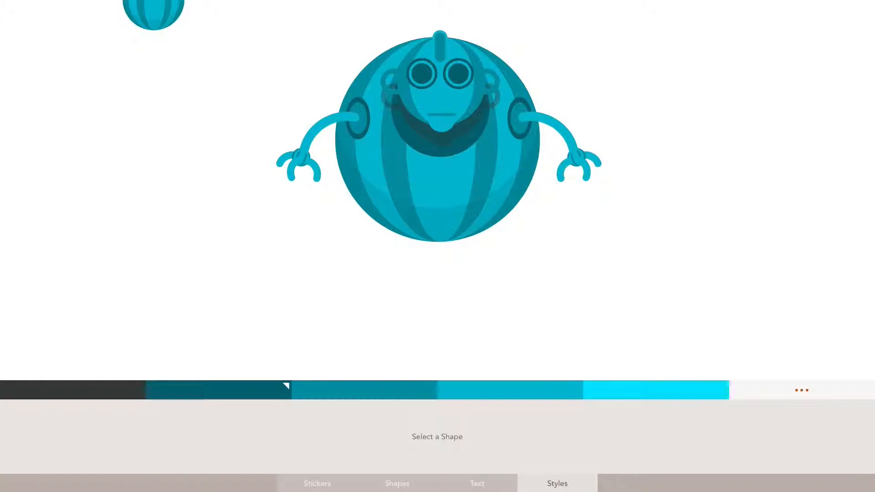
Add a striped sphere beneath the robot's body as a leg
{"action": "left_click", "coordinate": [437, 251]}
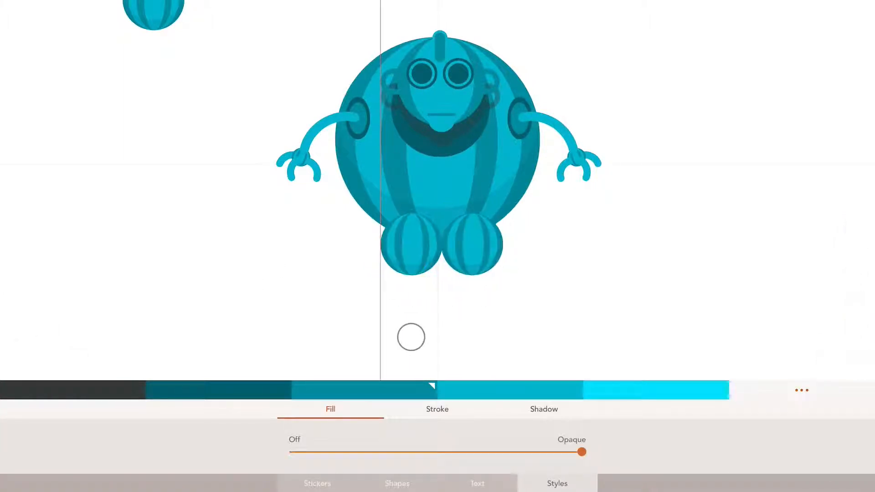
Duplicate both striped sphere legs, adding a front pair and another pair behind
{"action": "left_click", "coordinate": [441, 248]}
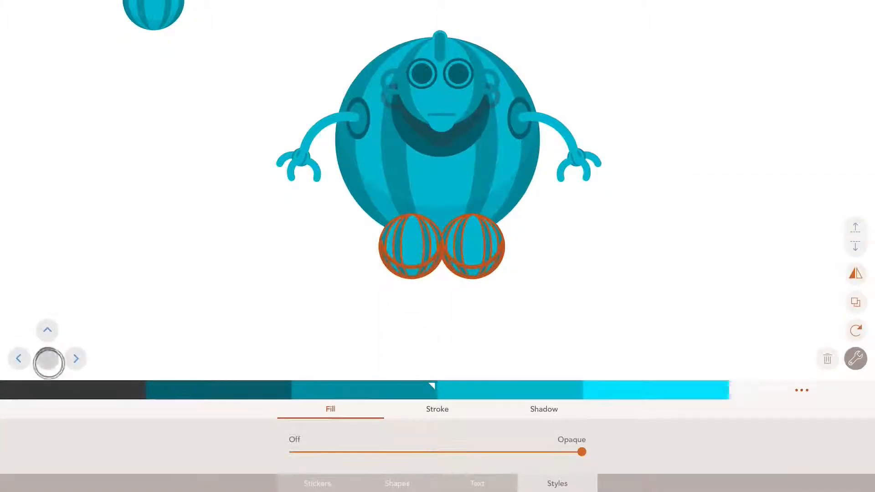
{"action": "left_click", "coordinate": [475, 254]}
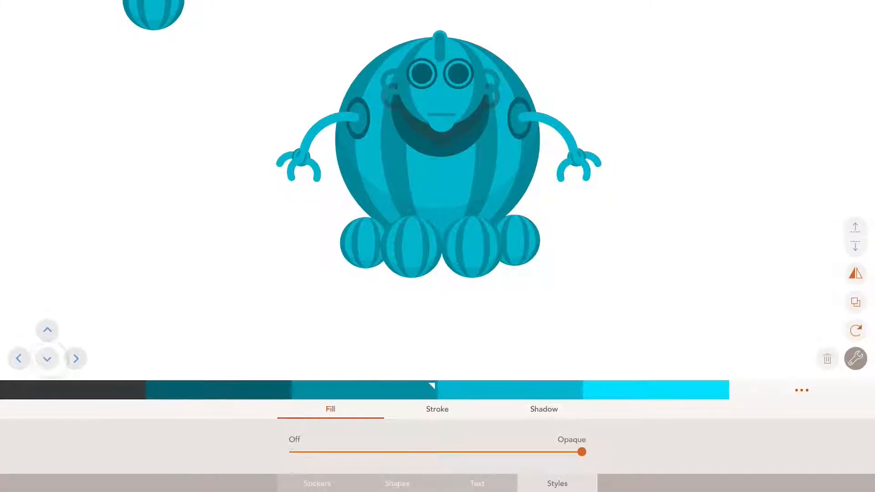
{"action": "left_click", "coordinate": [373, 245]}
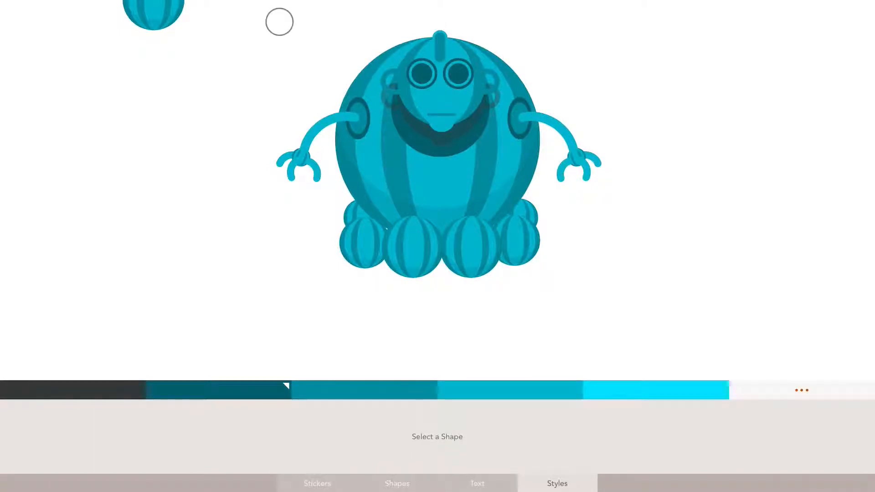
Move the whole robot right and add wavy strokes from The Strokes as a spring
{"action": "left_click", "coordinate": [438, 144]}
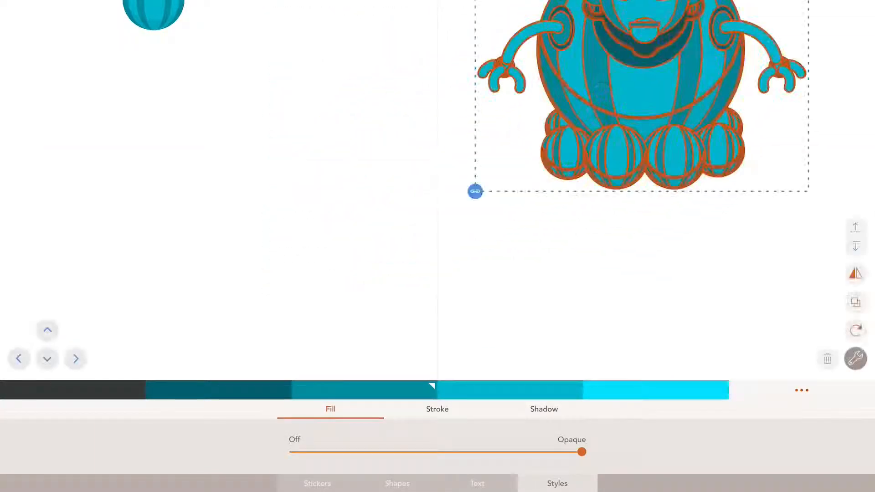
{"action": "left_click", "coordinate": [397, 483]}
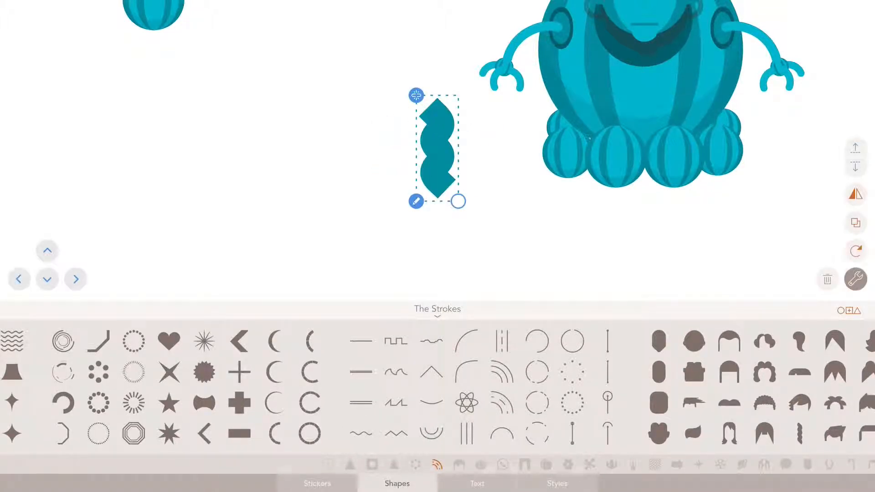
{"action": "left_click", "coordinate": [556, 483]}
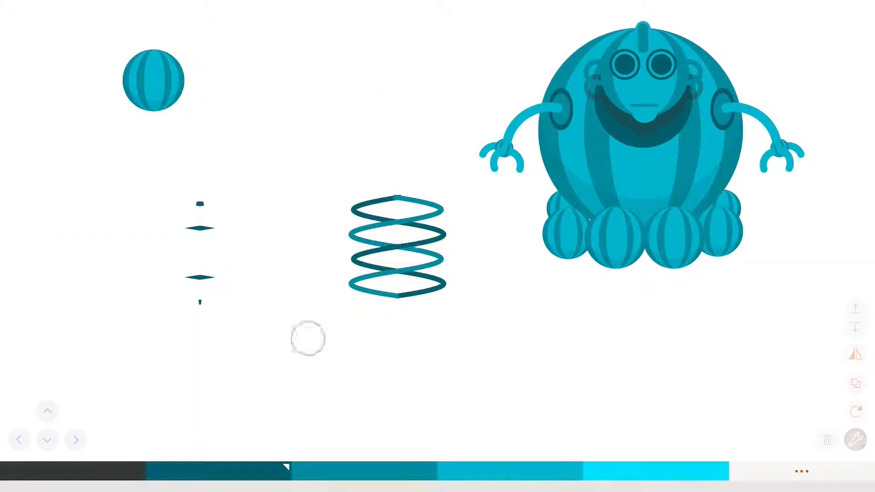
Drag the coiled spring under the robot's legs
{"action": "left_click", "coordinate": [200, 224]}
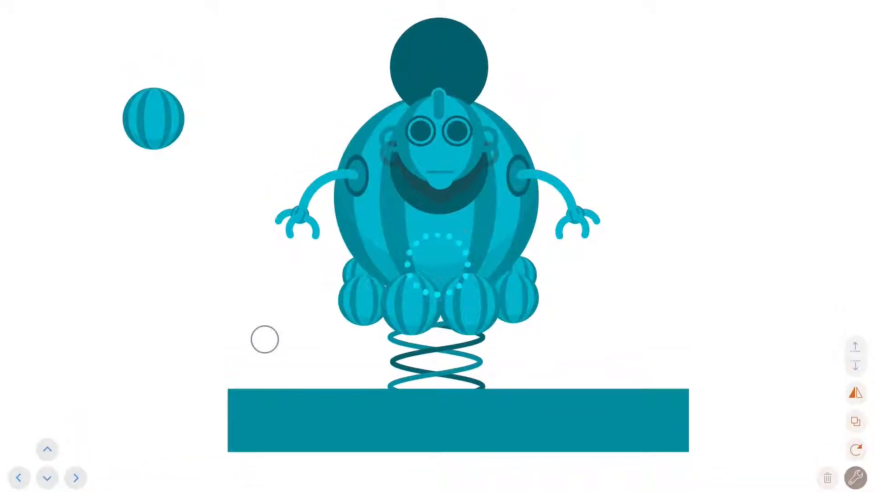
Label the hatch circle with the text JACKINTHEBOT
{"action": "left_click", "coordinate": [439, 59]}
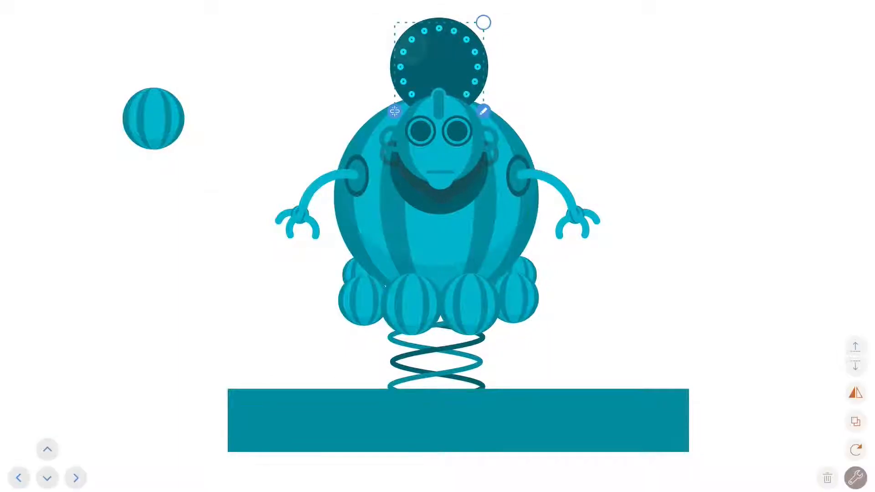
{"action": "type", "text": "JACKINTHEBOT"}
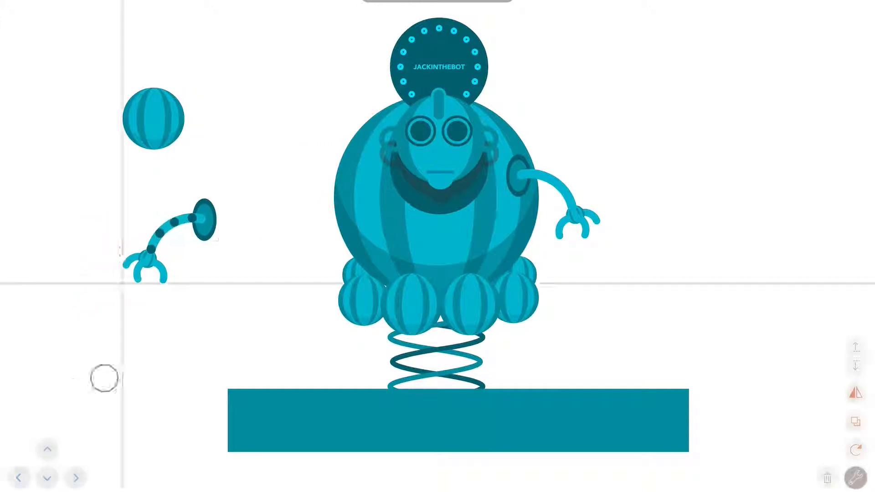
Duplicate the whole robot to create another pose on the teal base
{"action": "left_click", "coordinate": [438, 167]}
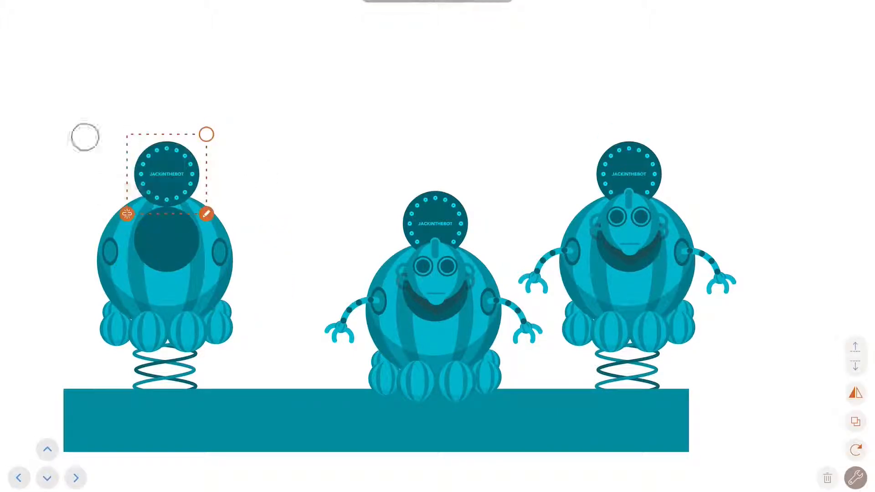
Delete the left robot's spring and add a dark bar over the middle robot's eyes
{"action": "left_click", "coordinate": [827, 478]}
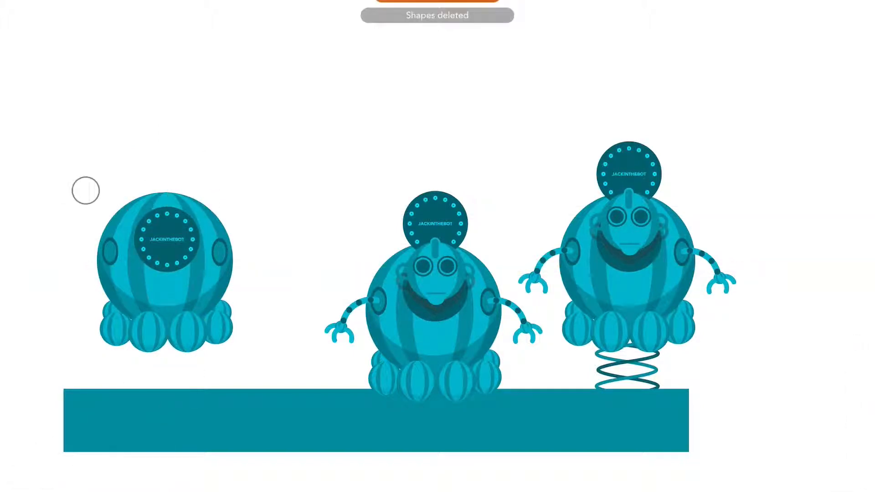
{"action": "left_click", "coordinate": [437, 273]}
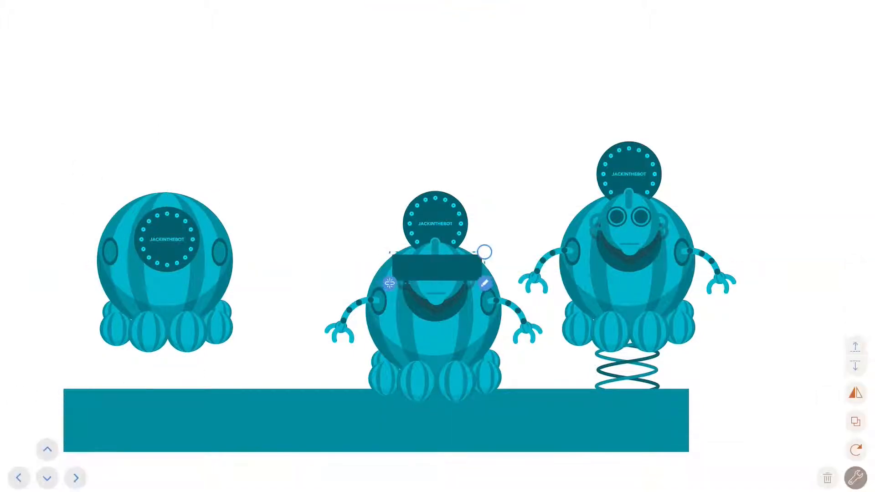